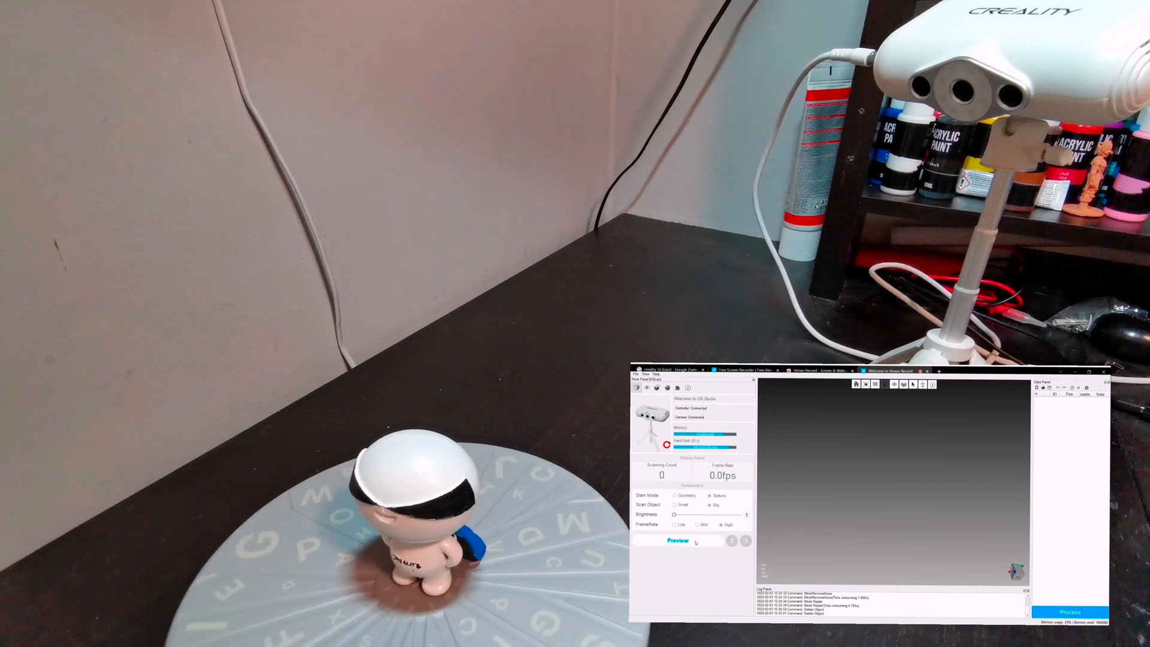
- Run a live texture-mode preview of the mascot on the turntable, then stop it
click(677, 540)
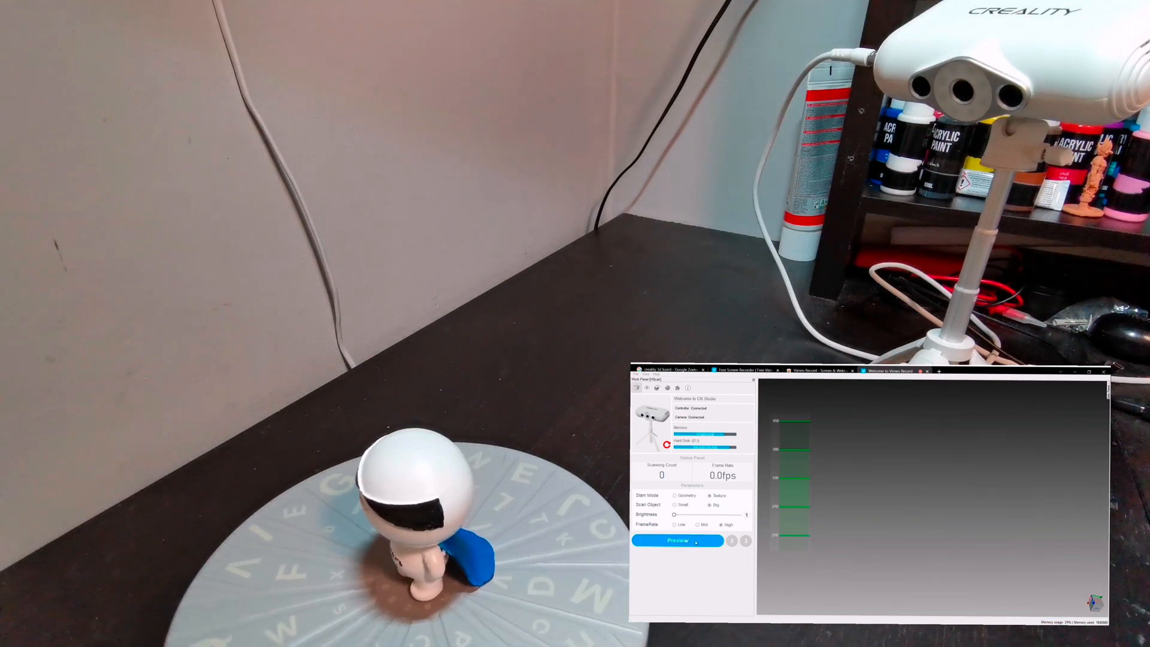
click(676, 540)
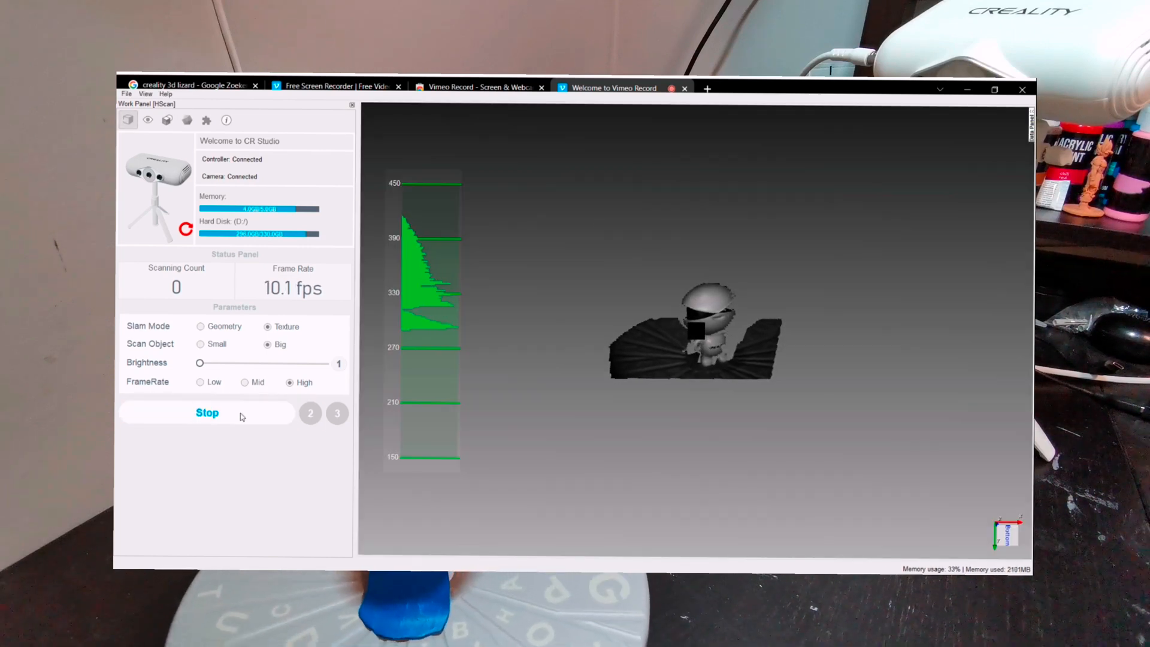
click(207, 412)
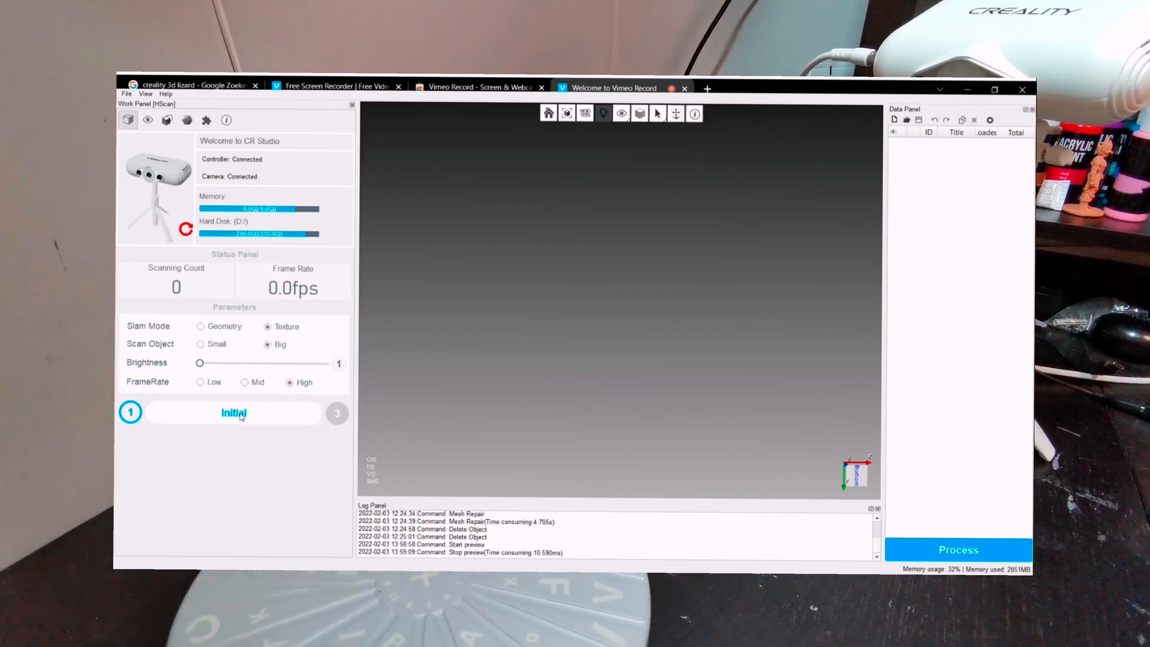
- Initialize the scanner on the turntable, stop the capture, and start scanning the mascot into a point cloud
click(234, 412)
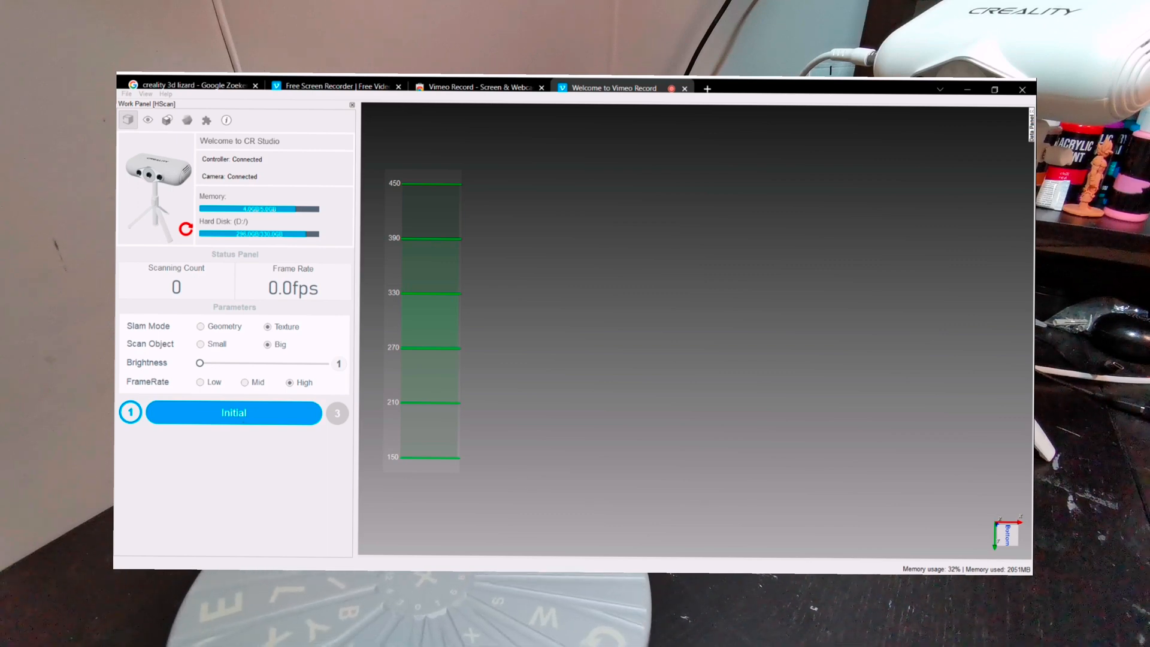
click(233, 412)
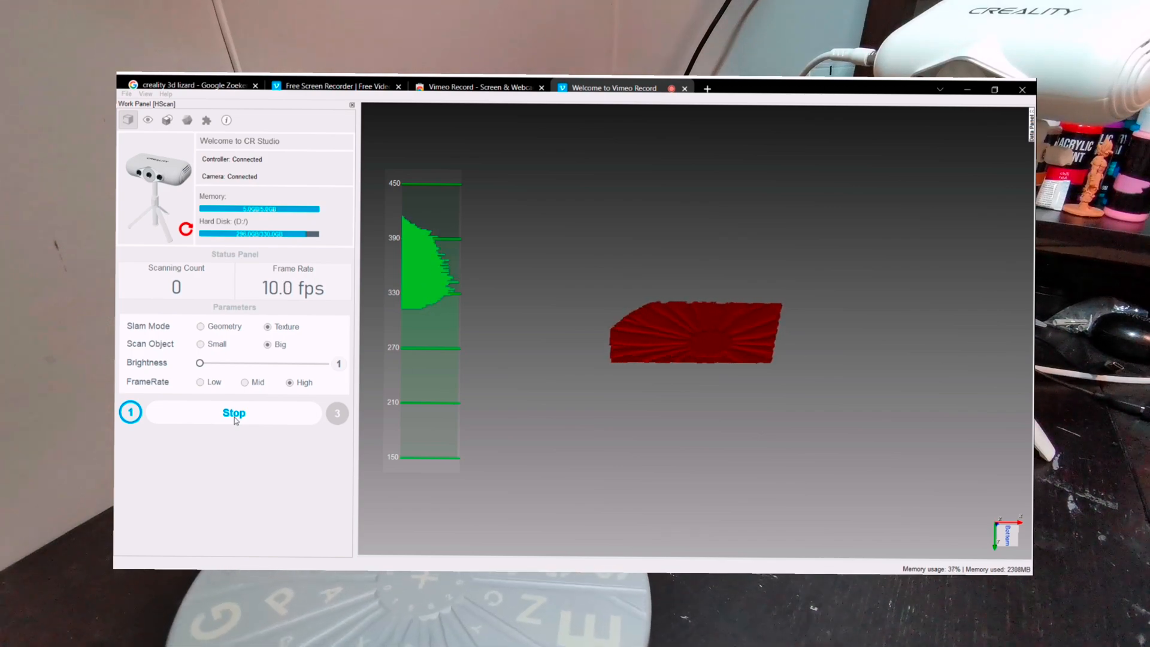
click(233, 412)
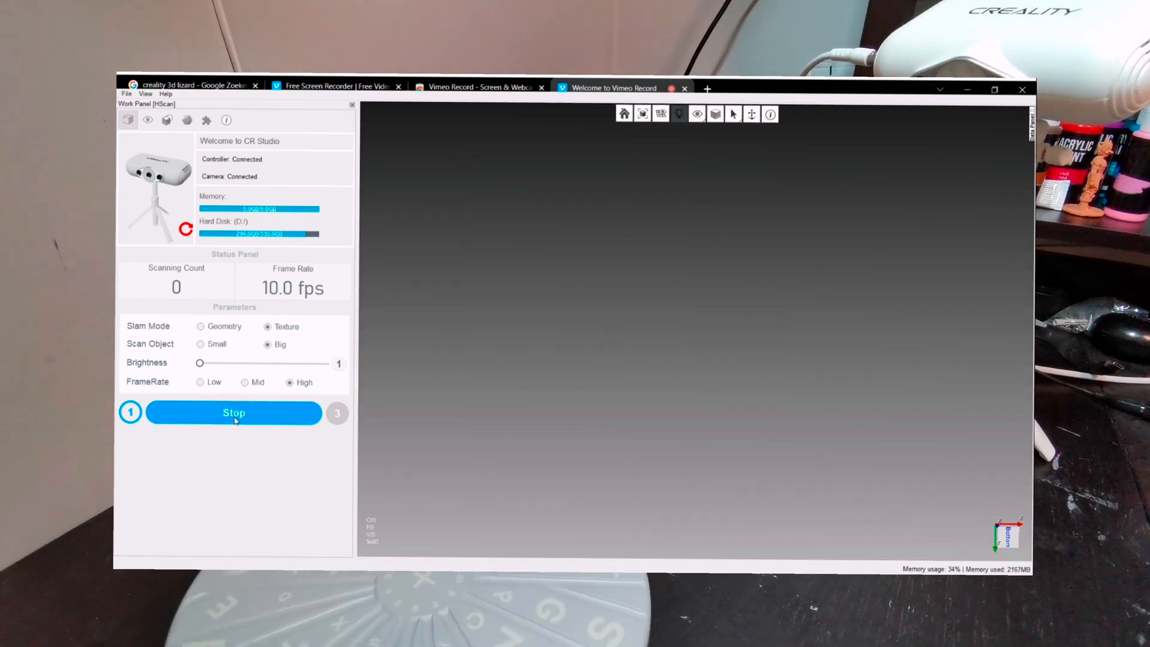
click(234, 412)
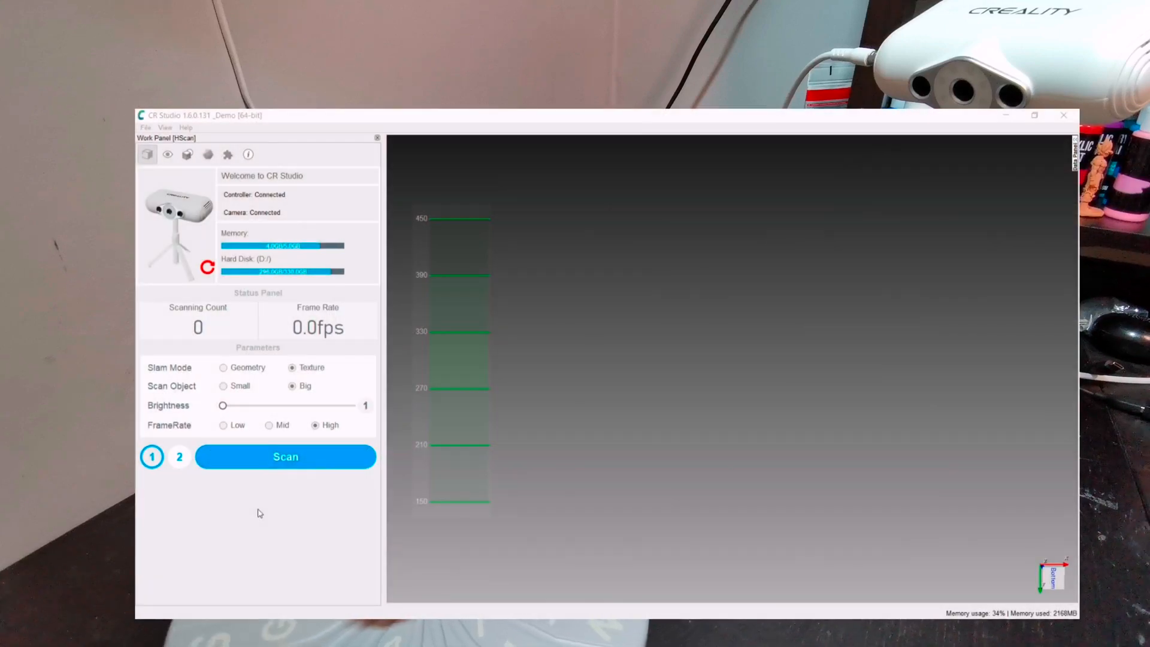
click(285, 457)
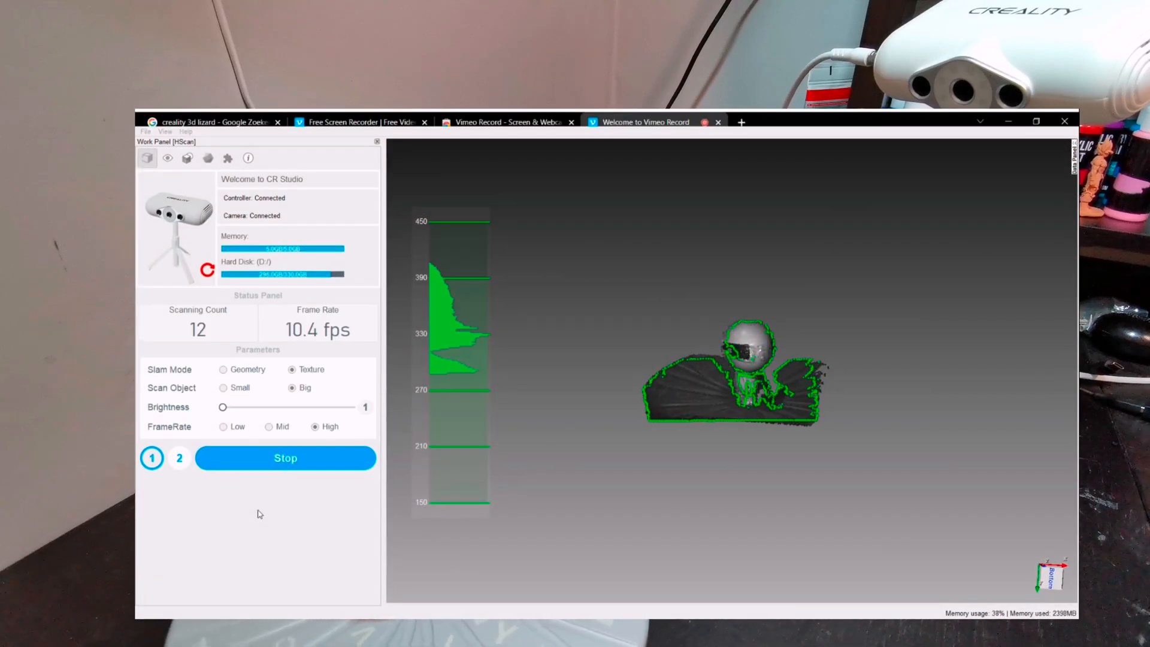